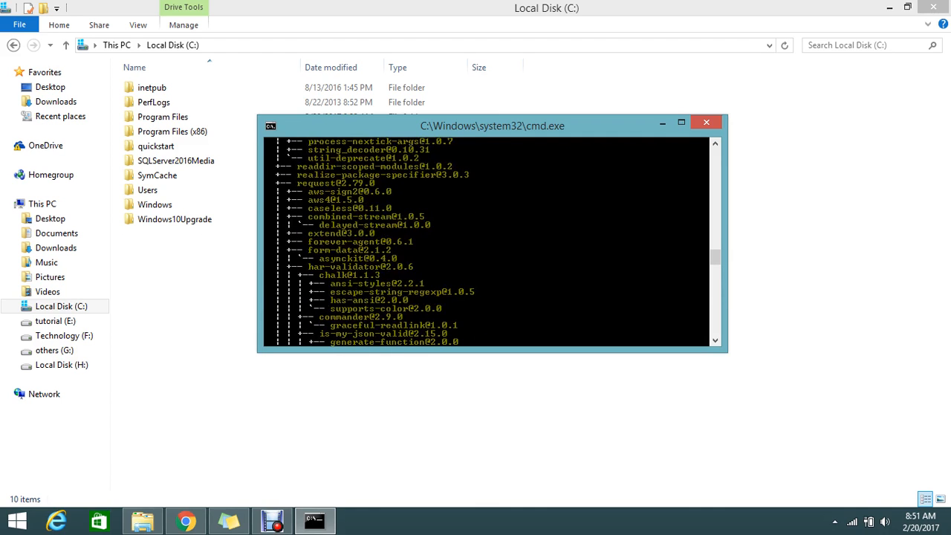
Step: Show the npm 'Installing Node.js and updating npm' guide, scrolled to Updating npm
scroll("down", 3)
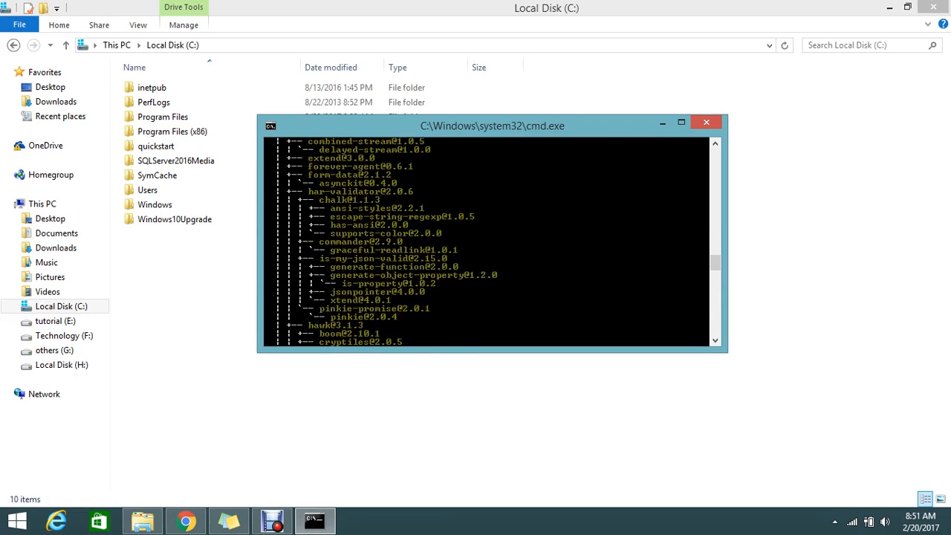
left_click(185, 520)
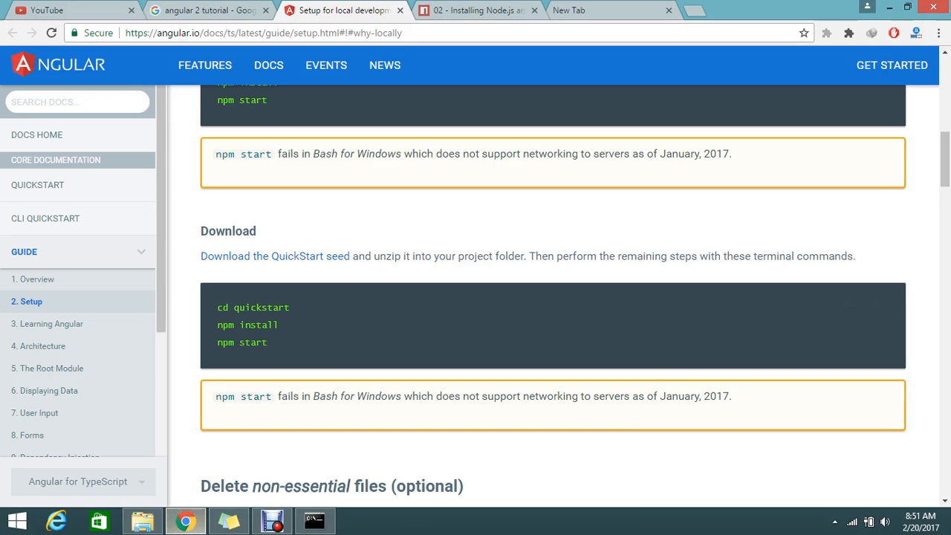
left_click(475, 10)
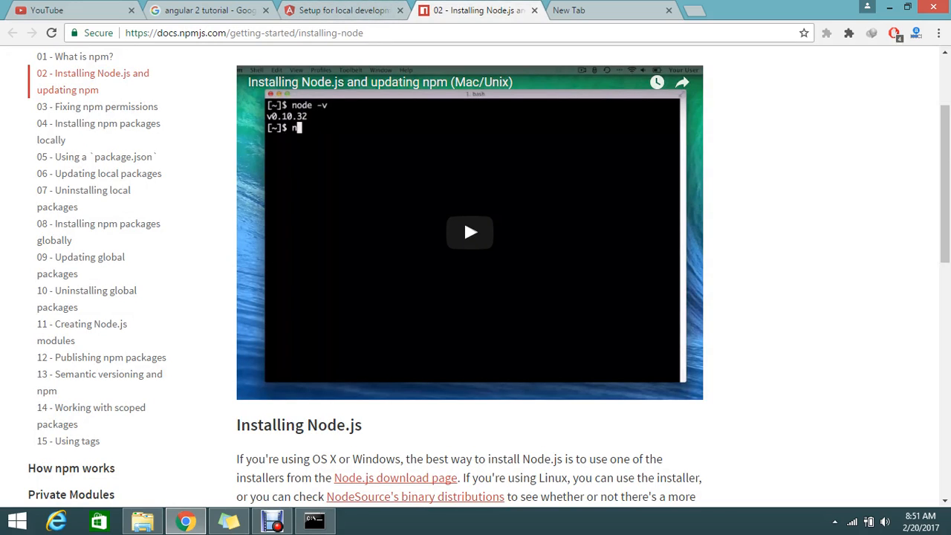
scroll("down", 3)
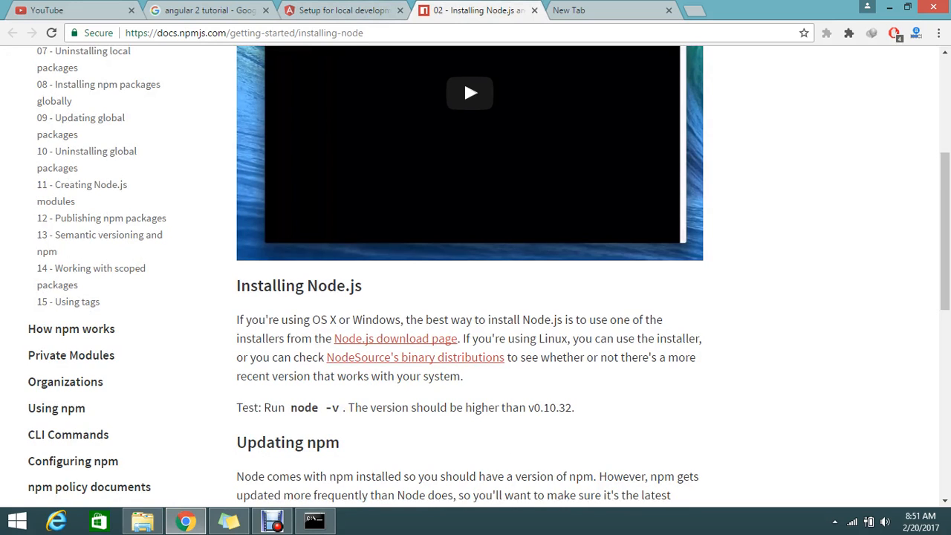
scroll("down", 3)
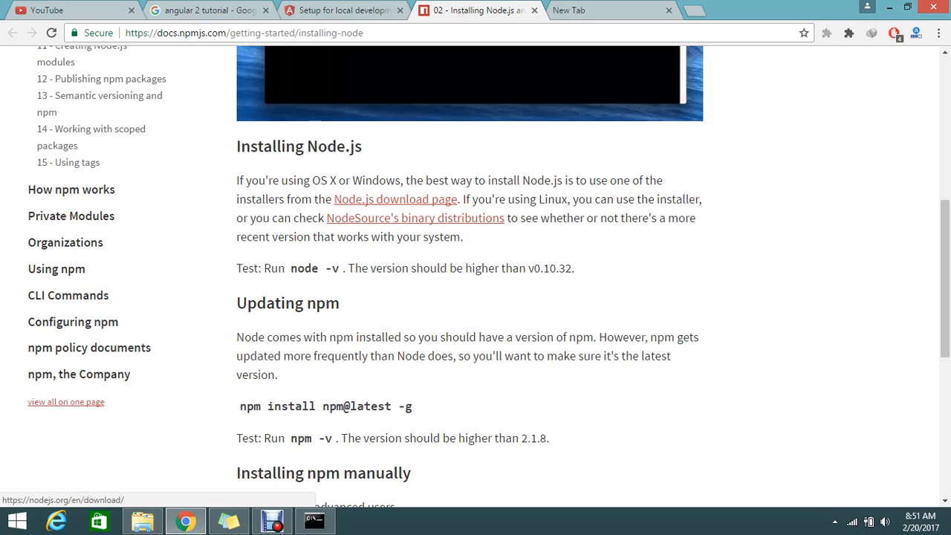
mouse_move(414, 217)
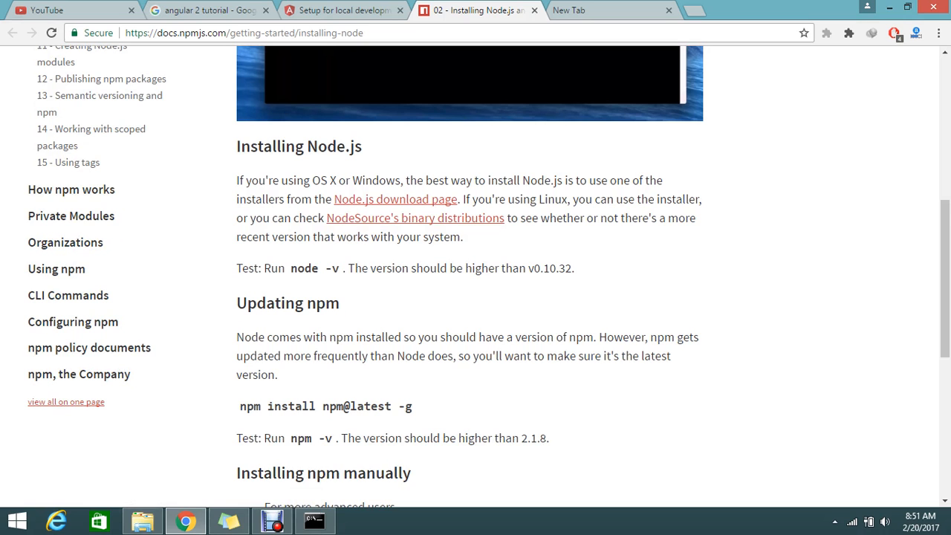
scroll("down", 3)
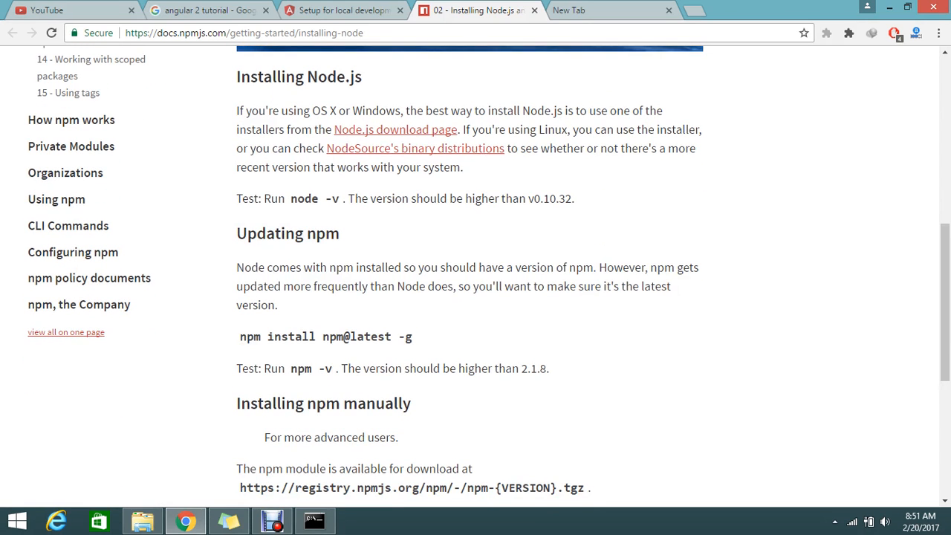
scroll("down", 3)
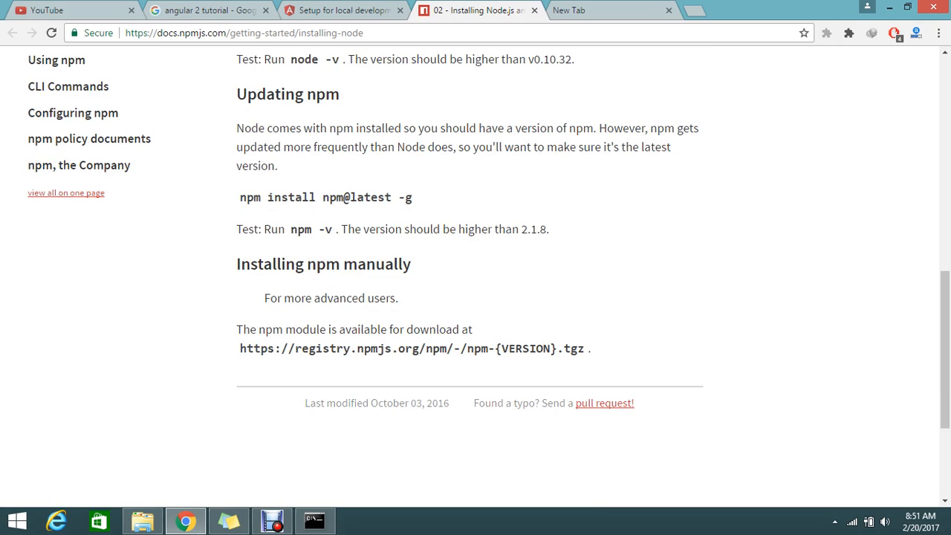
scroll("up", 3)
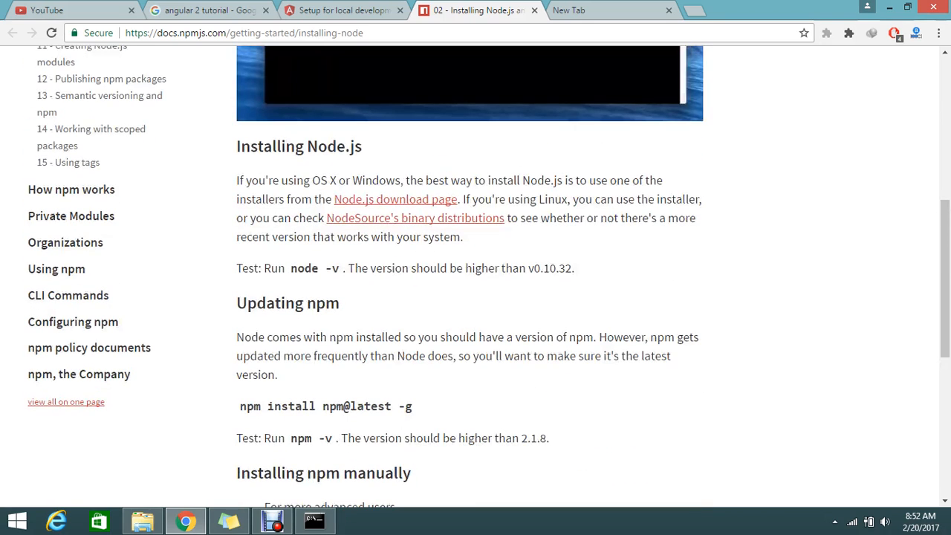
scroll("down", 3)
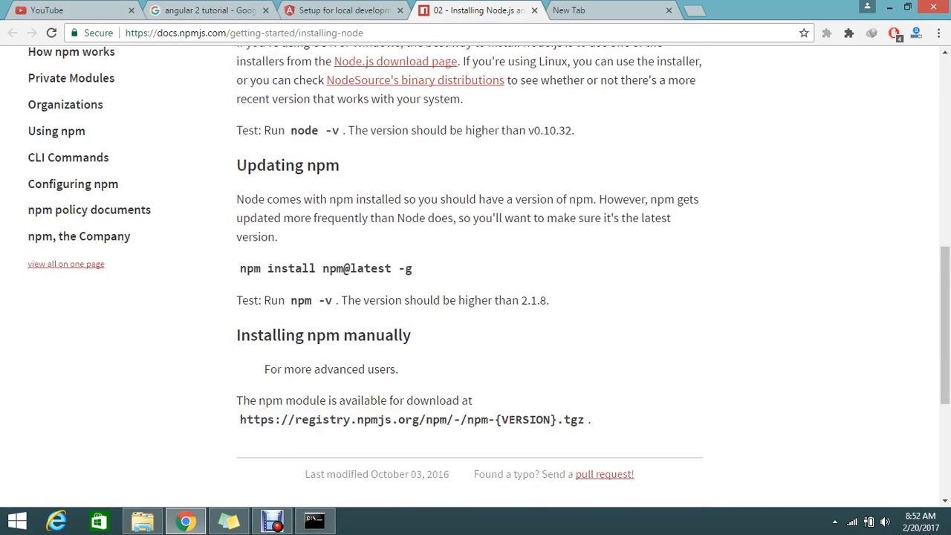
scroll("down", 3)
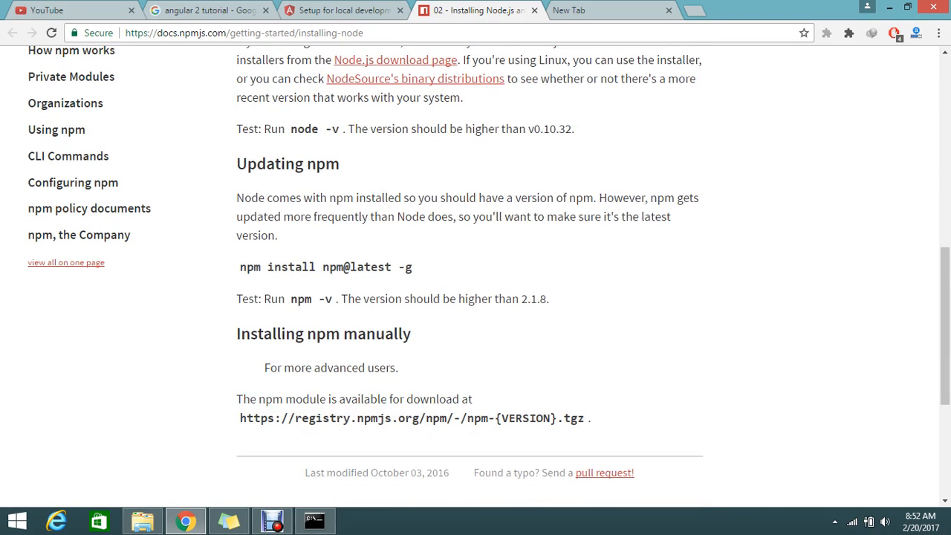
Step: Select the quickstart folder on Local Disk (C:), then return to Command Prompt
left_click(141, 520)
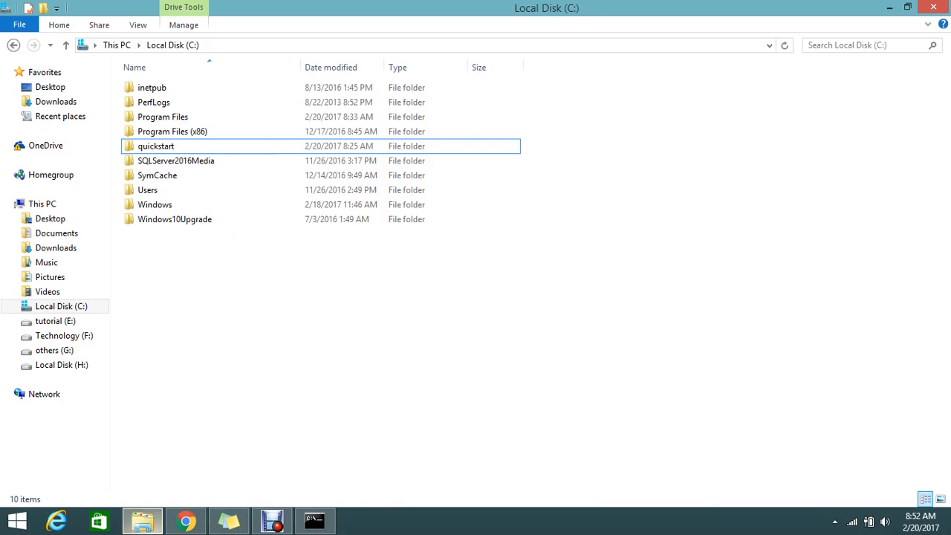
left_click(156, 146)
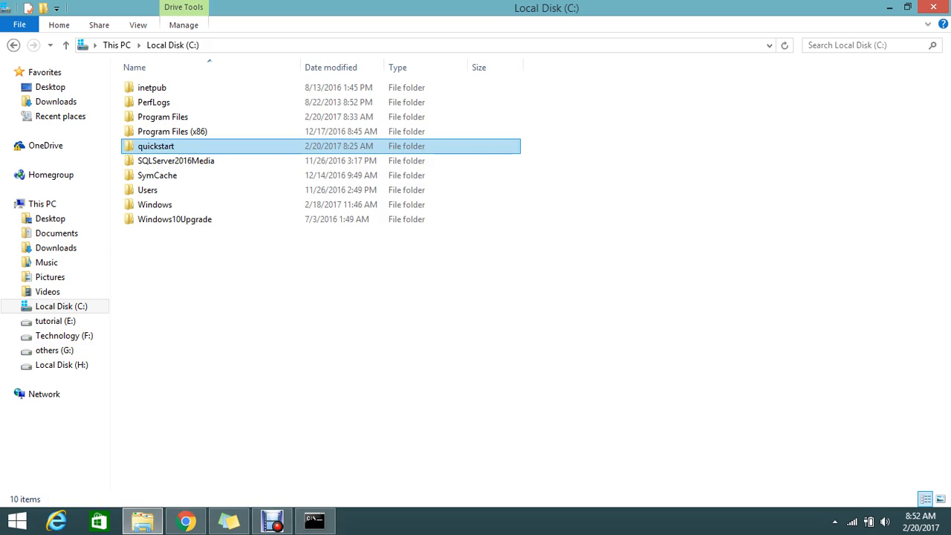
left_click(176, 160)
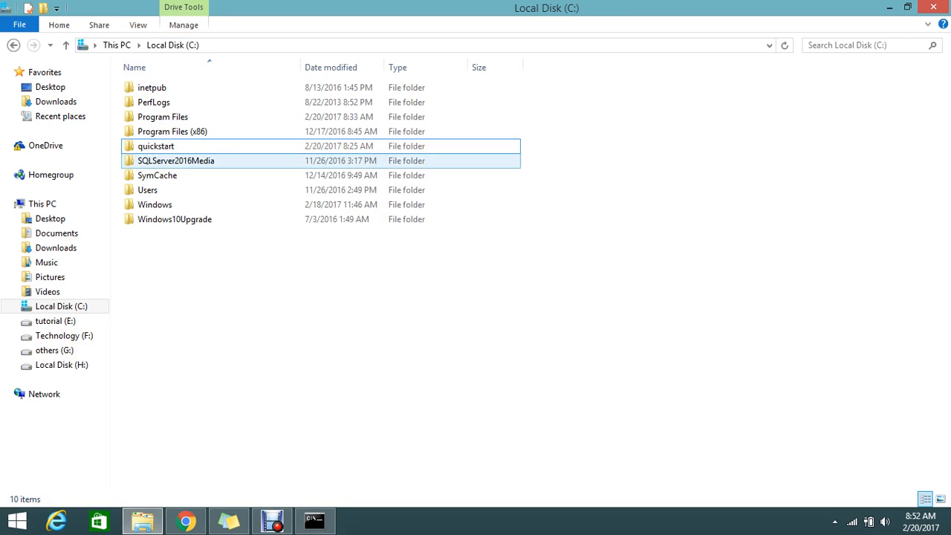
left_click(156, 145)
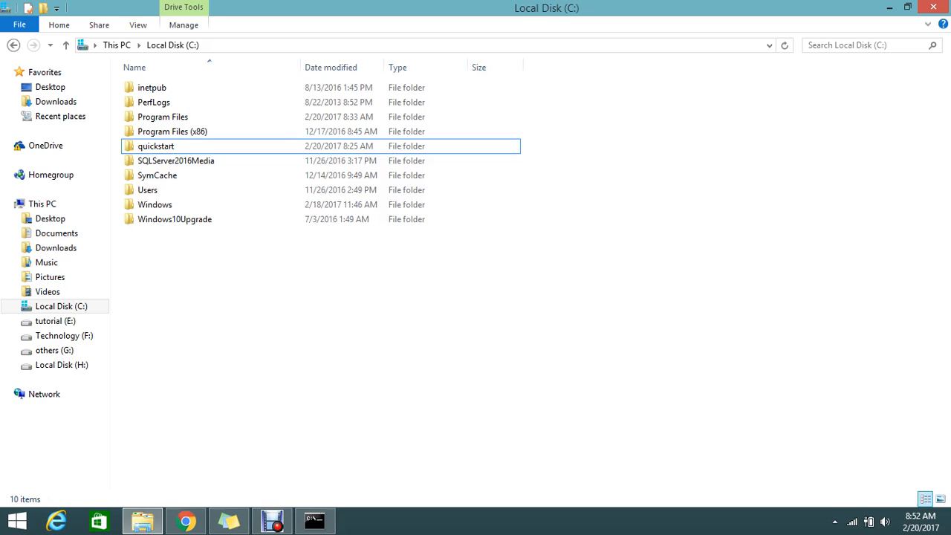
left_click(156, 145)
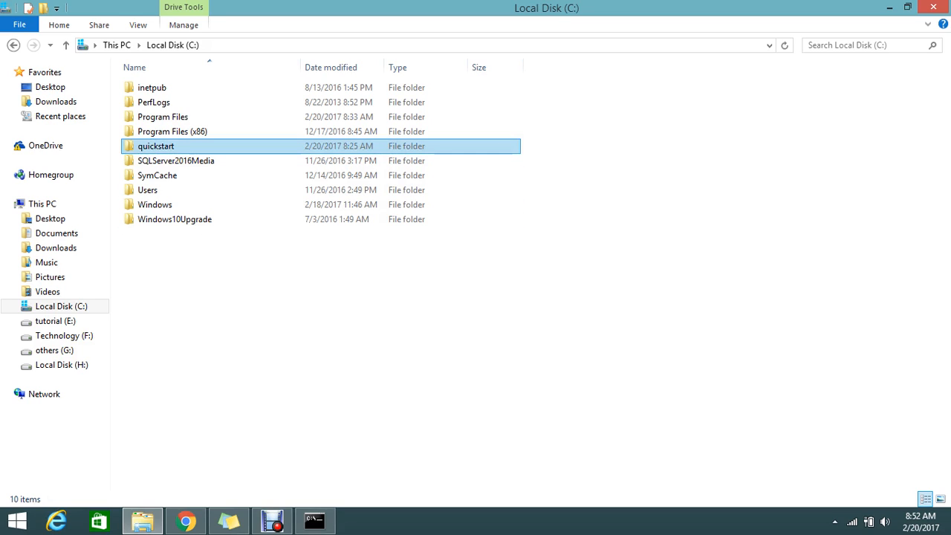
mouse_move(156, 146)
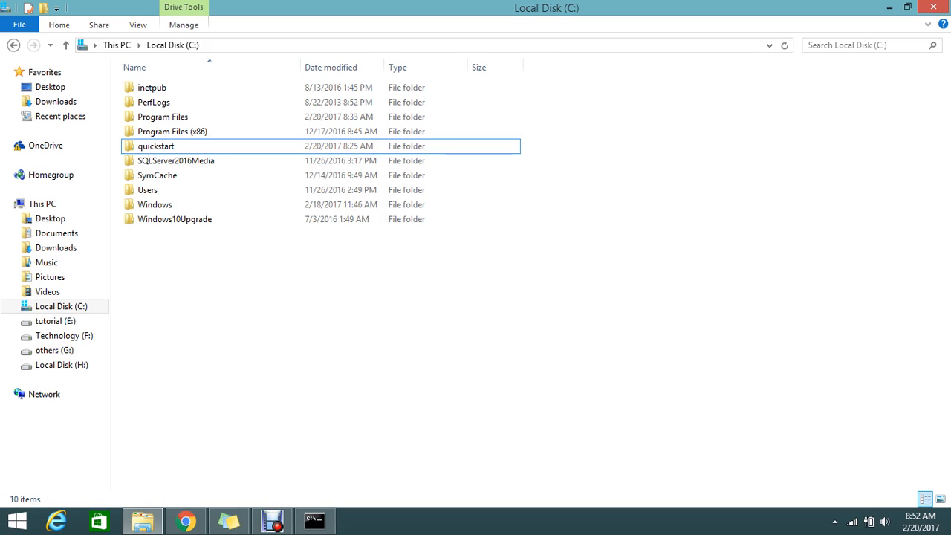
left_click(315, 520)
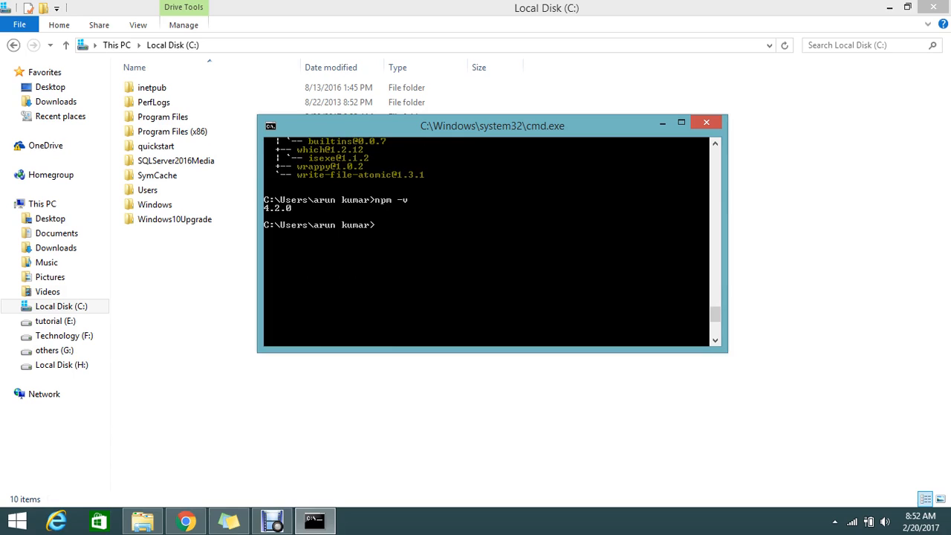
Step: Move to the C: root with cd\ and change into the quickstart folder
type("cd quickstart")
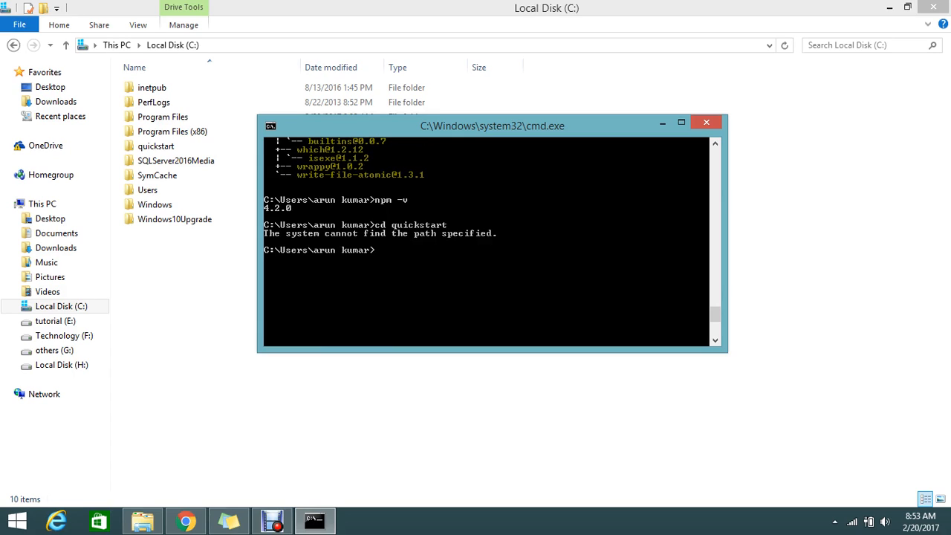
type("cd\\")
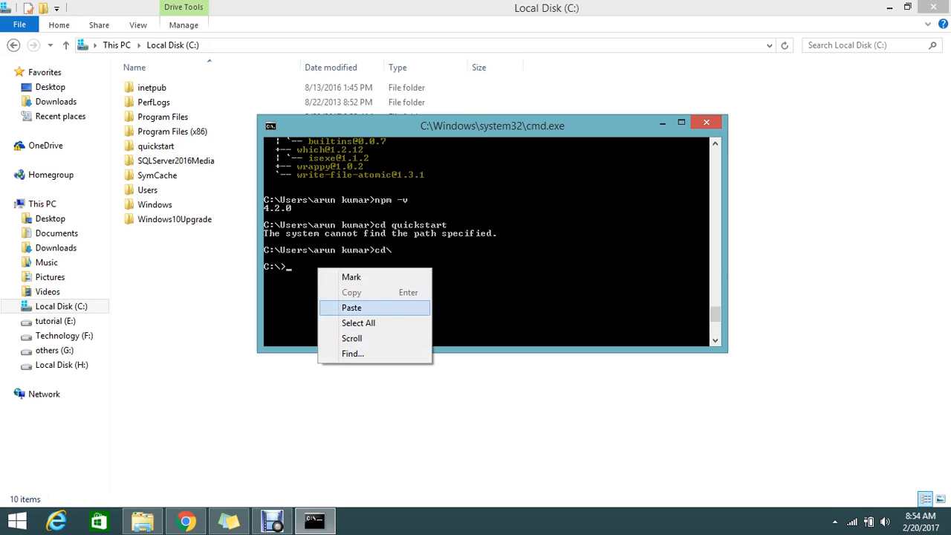
left_click(351, 306)
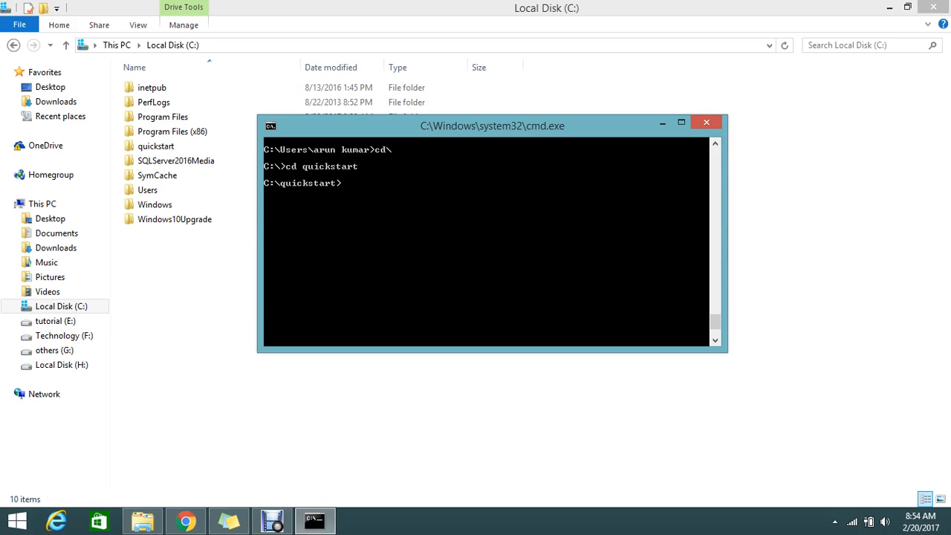
Step: Run npm install in C:\quickstart until the dependency tree finishes printing
left_click(186, 519)
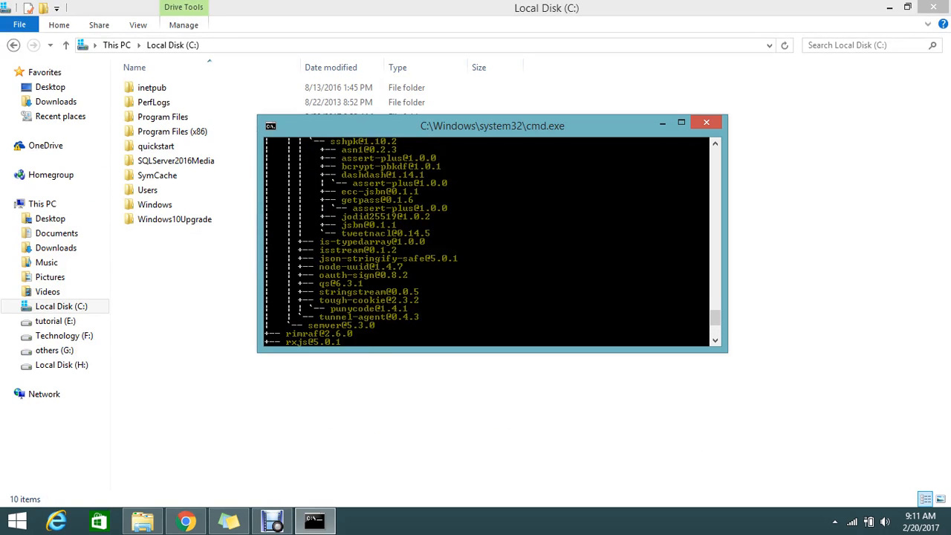
scroll("down", 3)
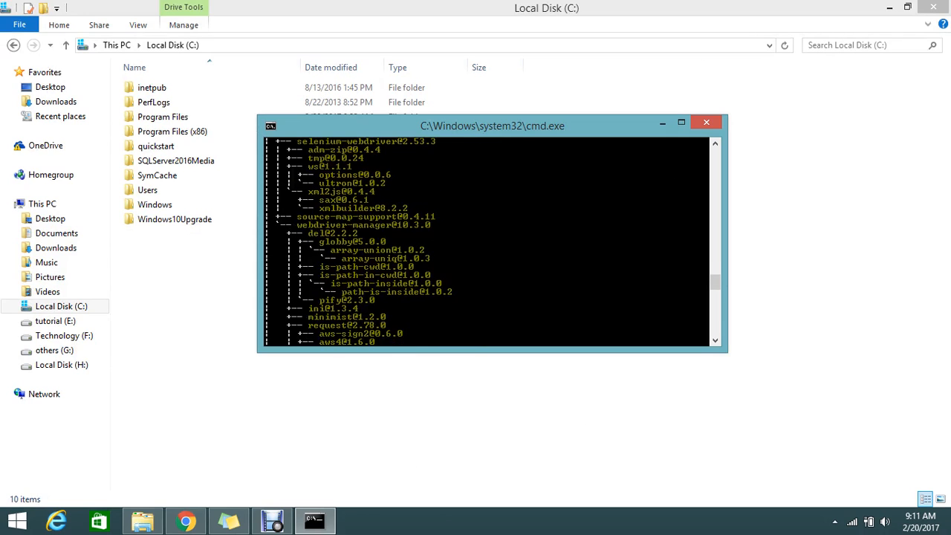
Step: Launch the lite-server dev server with 'npm start' in C:\quickstart
scroll("down", 3)
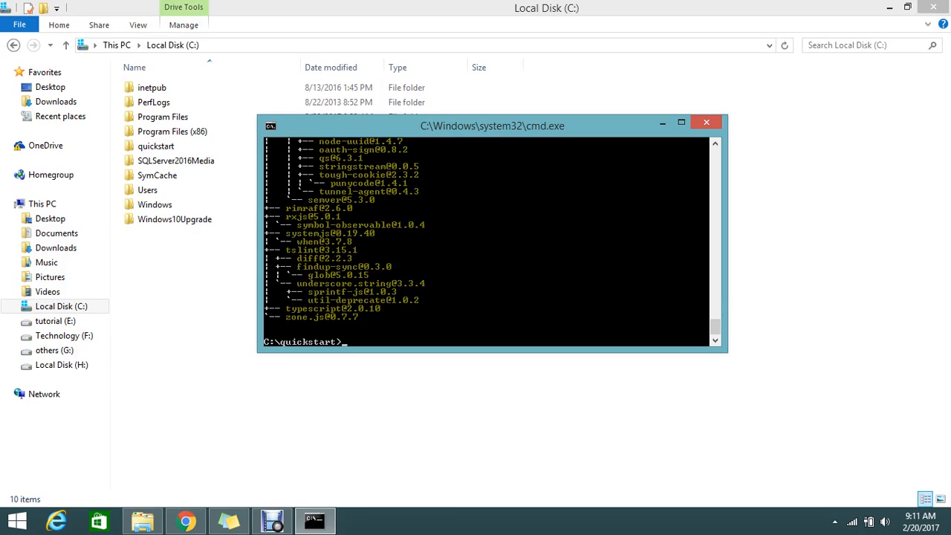
type("np")
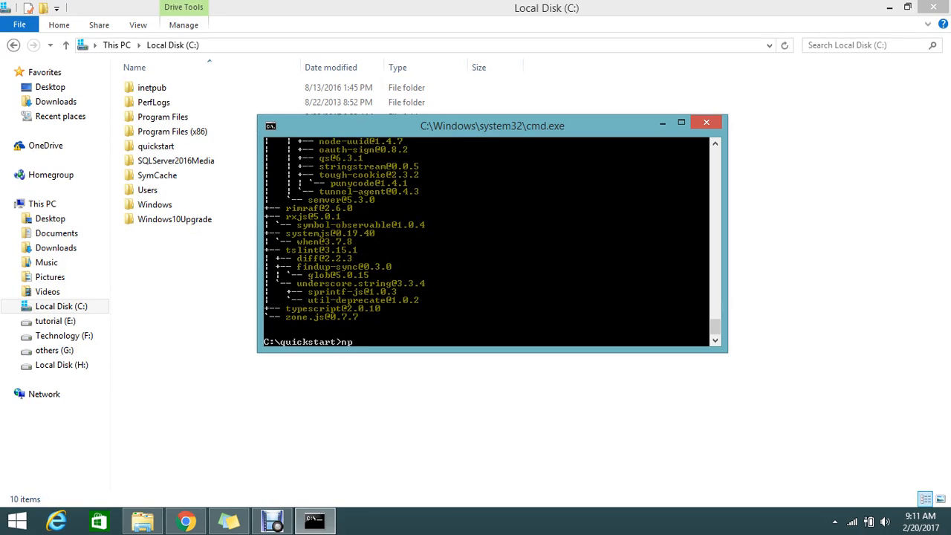
type("m star")
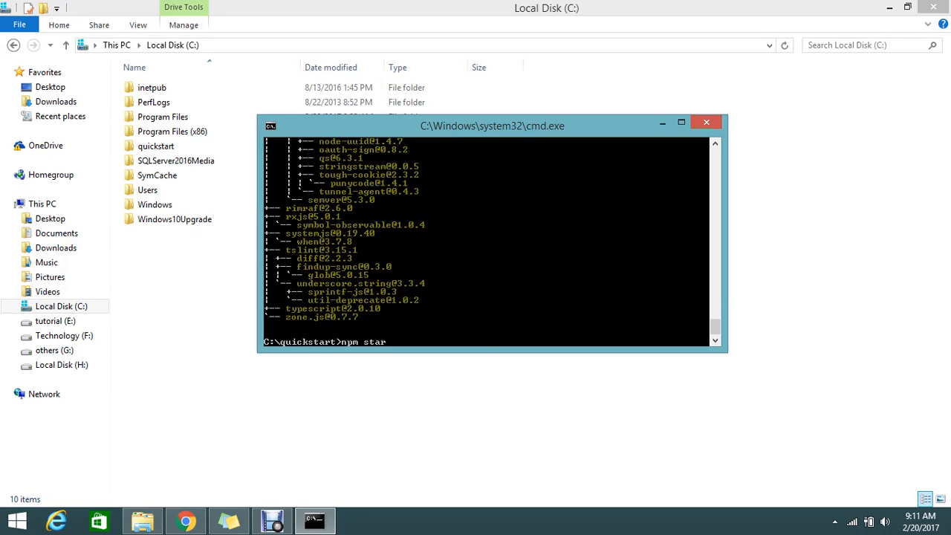
type("t")
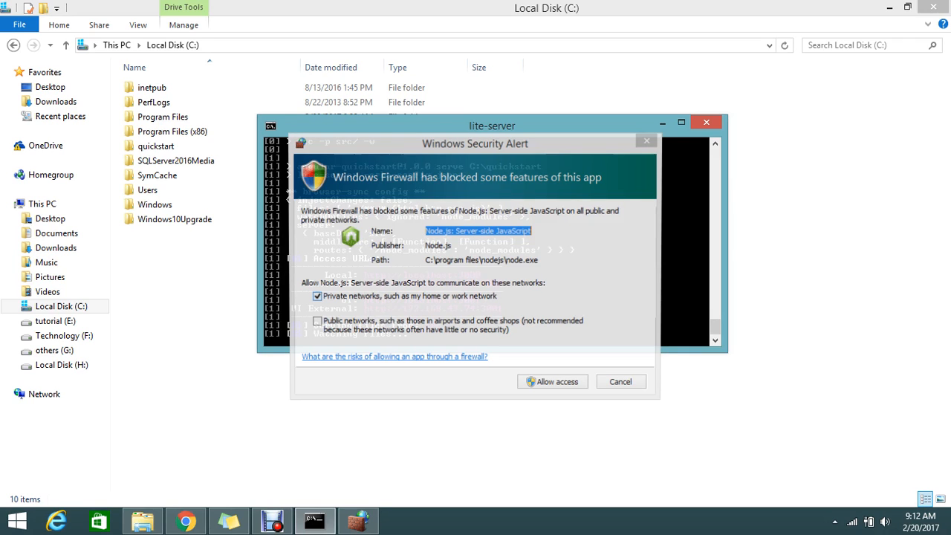
Step: Allow Node.js through the Windows Firewall so 'Hello Angular' shows at localhost:3000
left_click(552, 381)
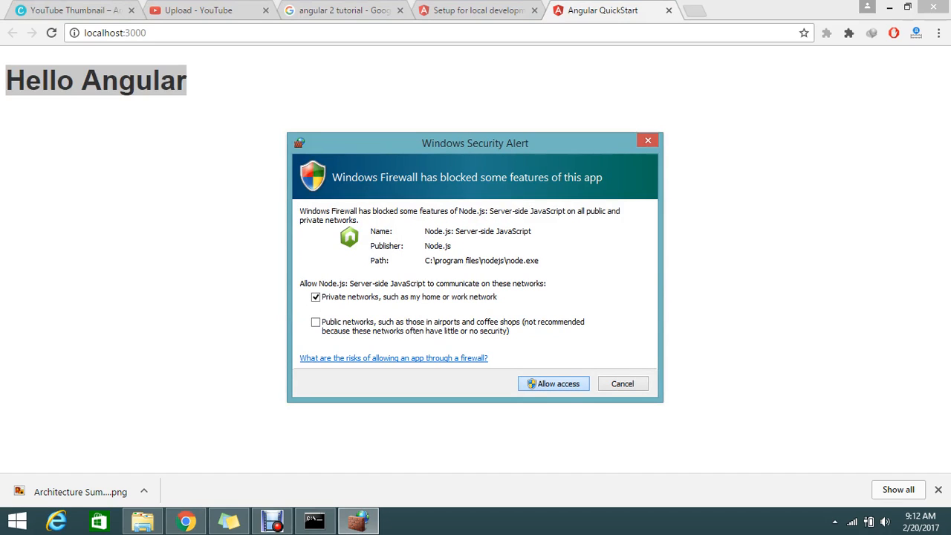
left_click(552, 383)
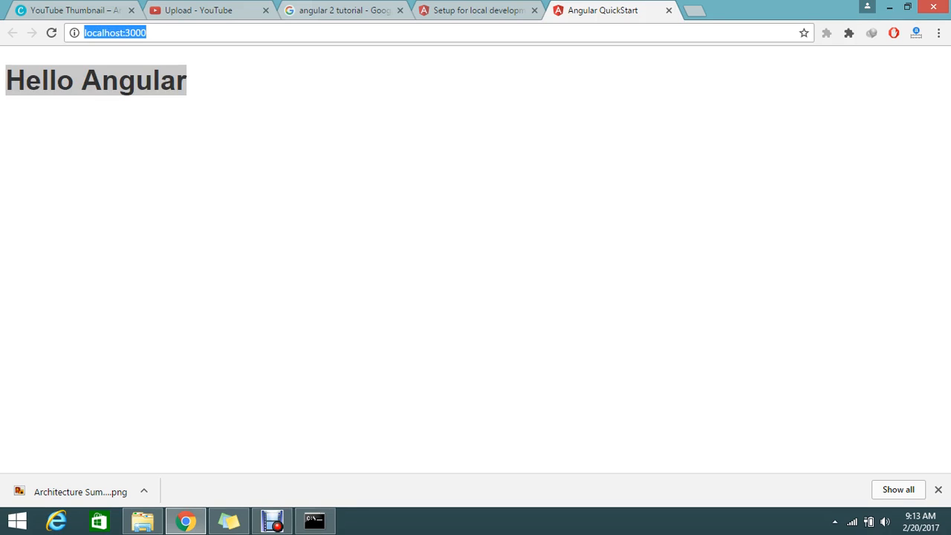
double_click(96, 81)
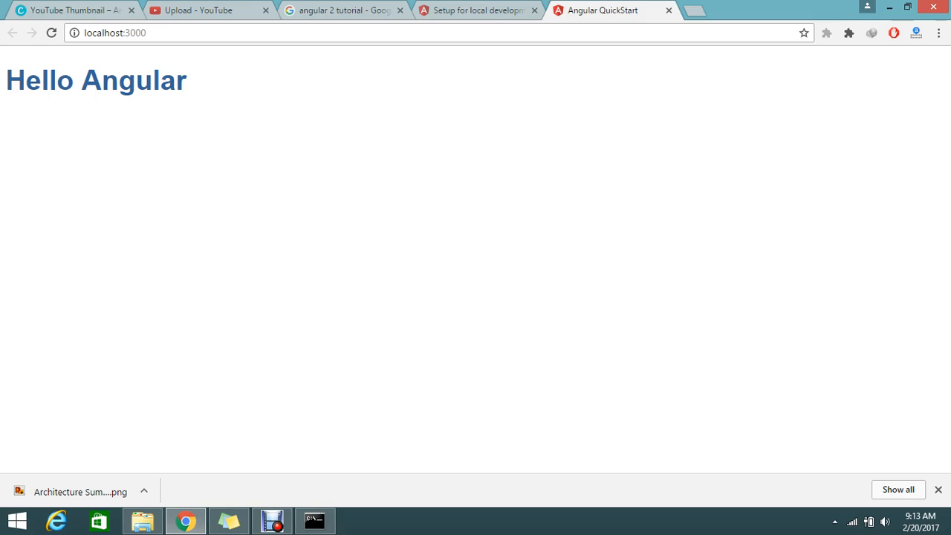
left_click(112, 32)
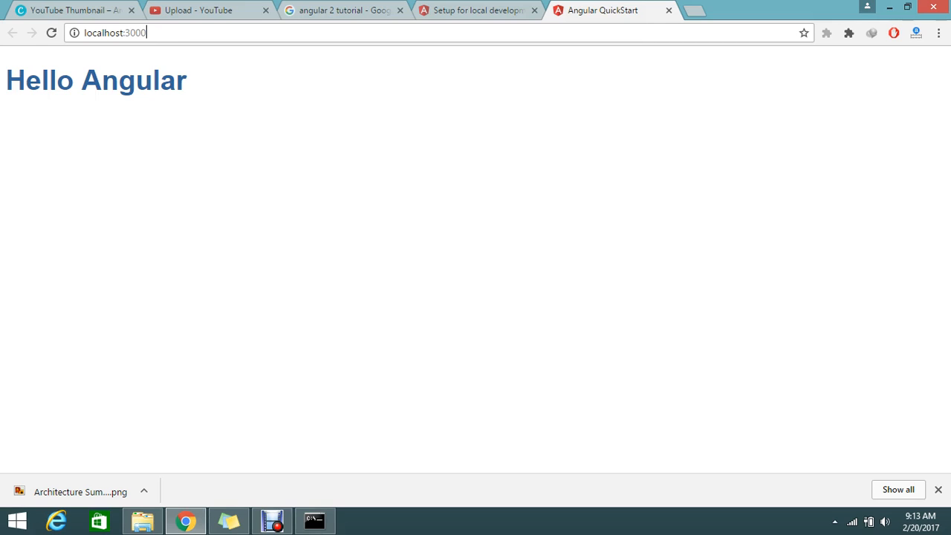
Step: Search 'what is npm' in Chrome, then return to File Explorer on drive C:
left_click_drag(49, 80, 187, 80)
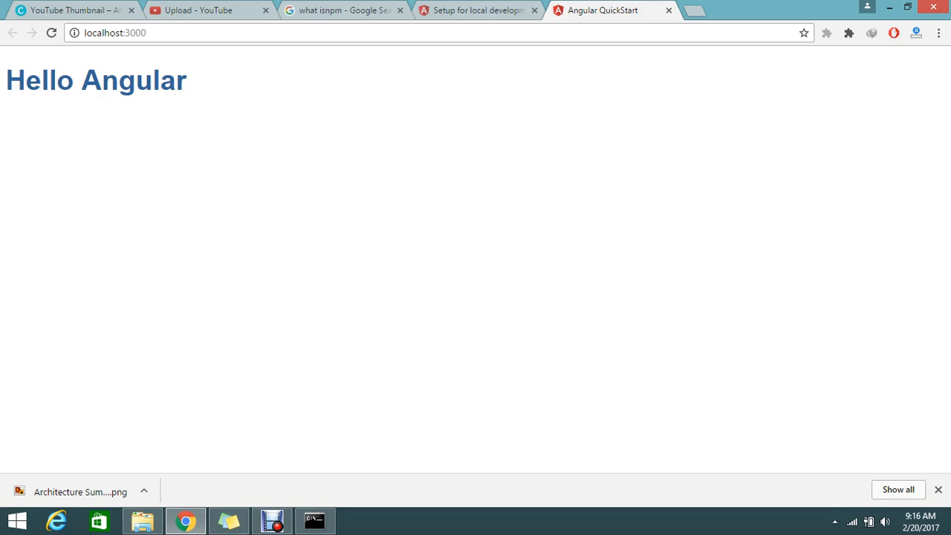
left_click(143, 520)
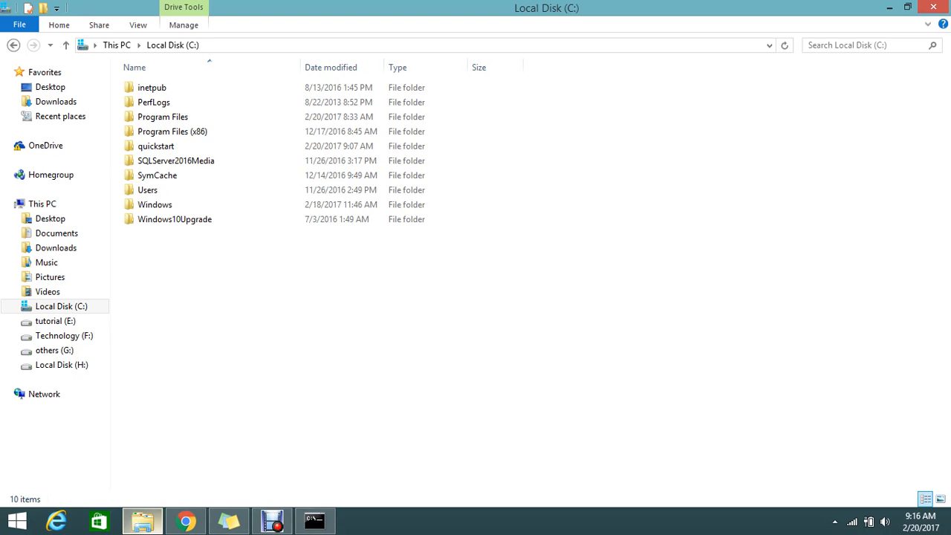
Step: Open quickstart's src\index.html in Notepad++, declining the update and Plugin Manager prompts
double_click(156, 146)
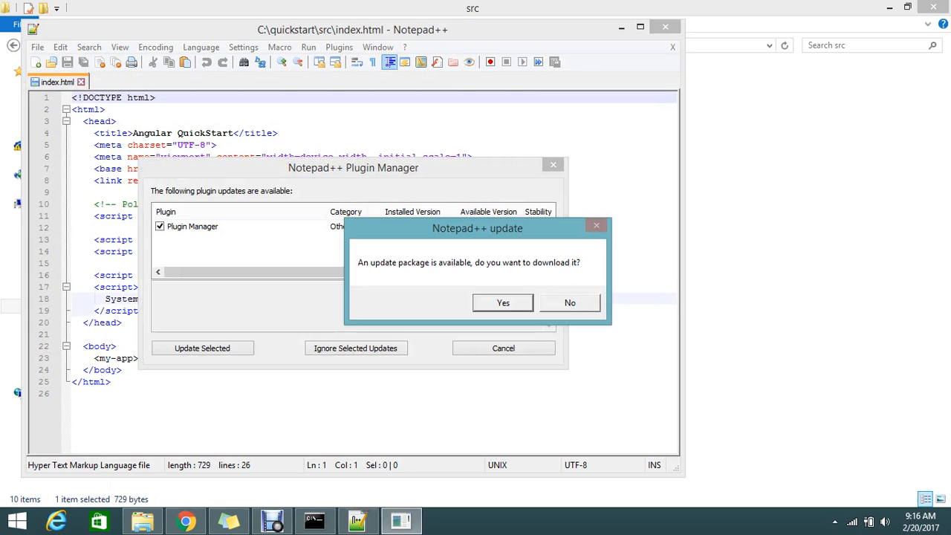
left_click(570, 303)
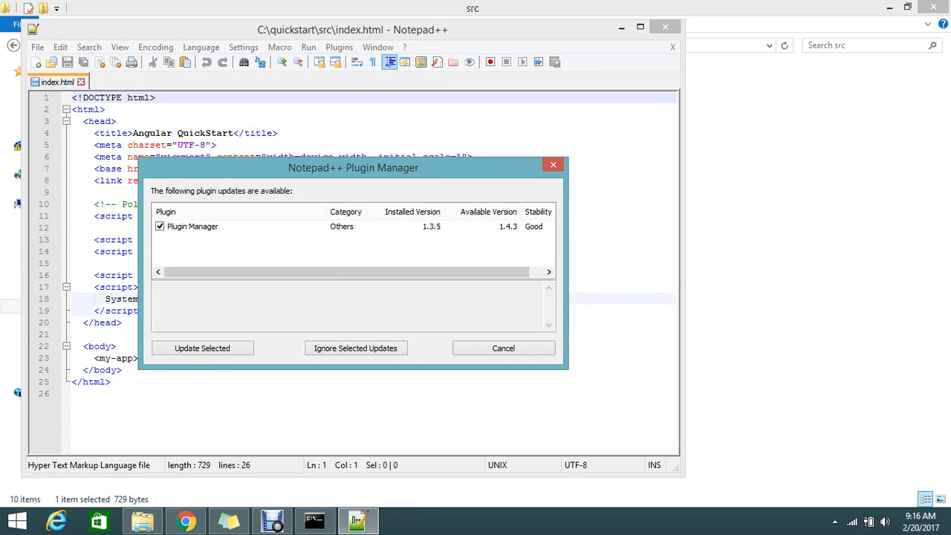
left_click(503, 347)
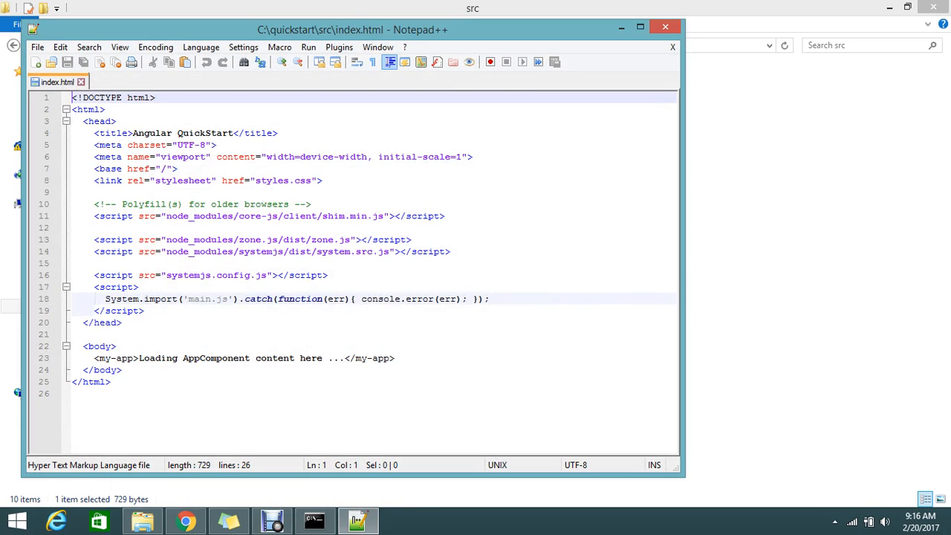
Step: Retitle index.html to 'go freelancer Angular2' and check the localhost:3000 tab
double_click(151, 133)
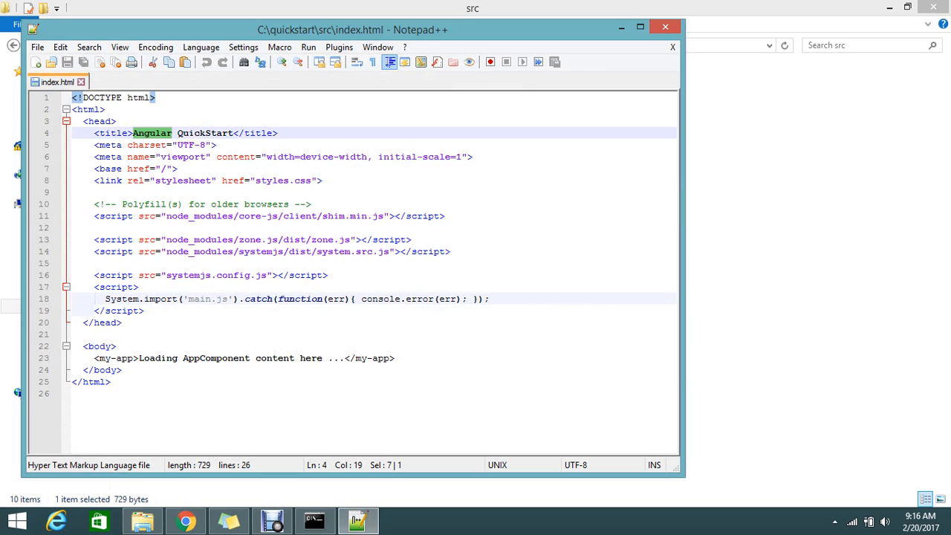
type("go free")
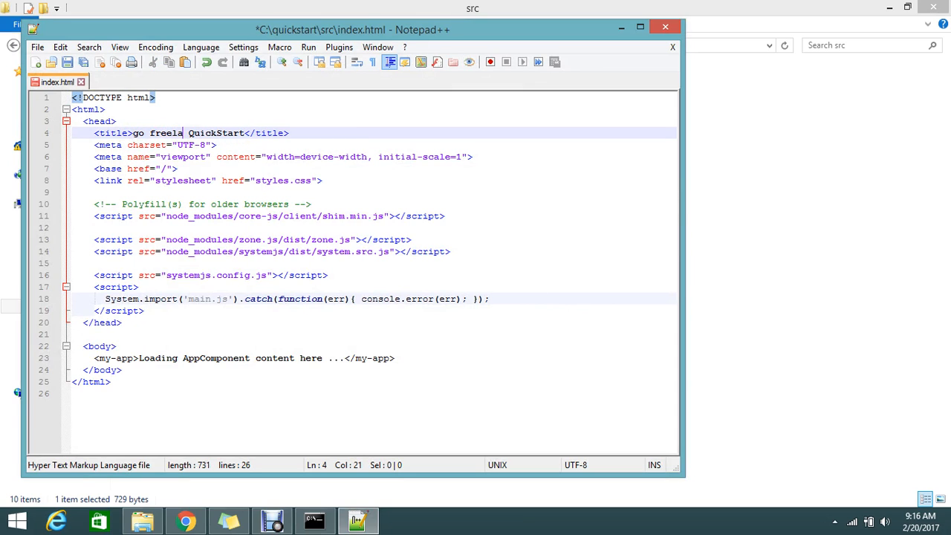
type("ncer")
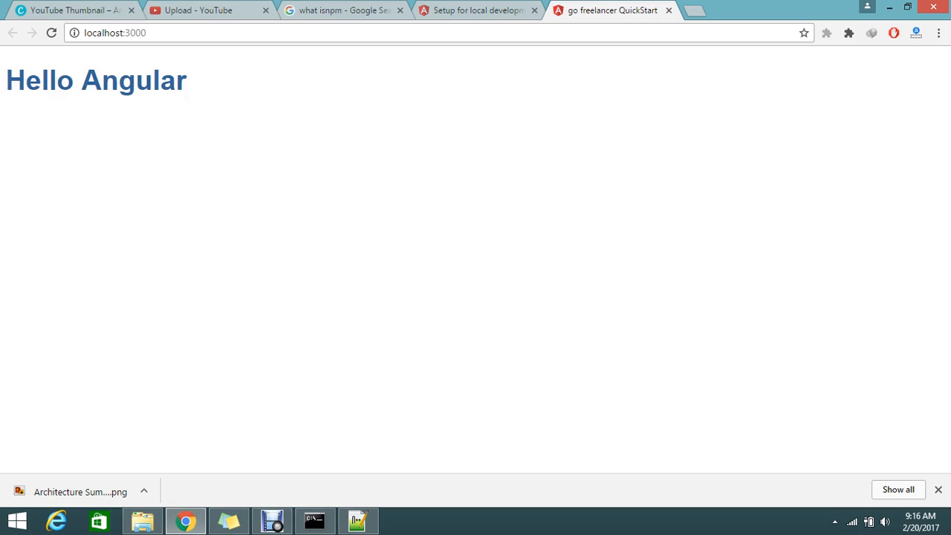
mouse_move(612, 10)
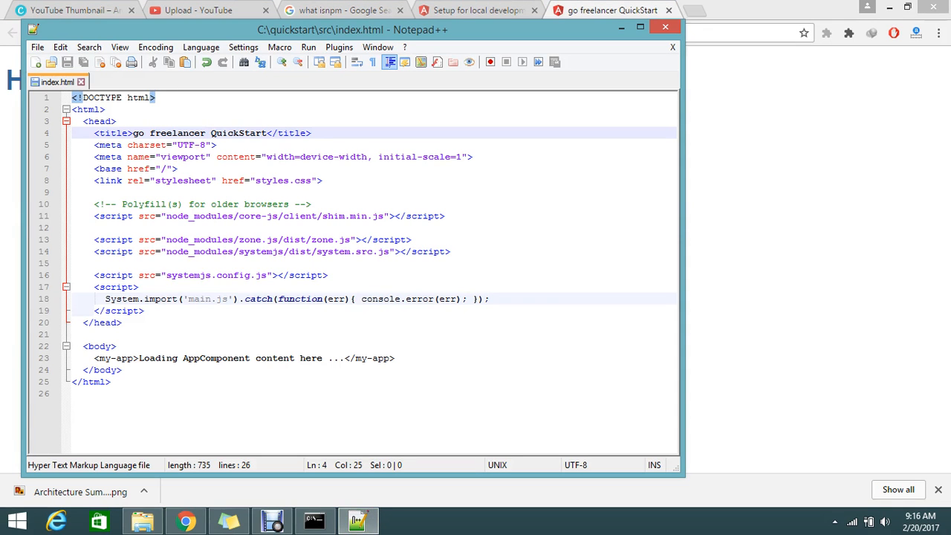
double_click(237, 132)
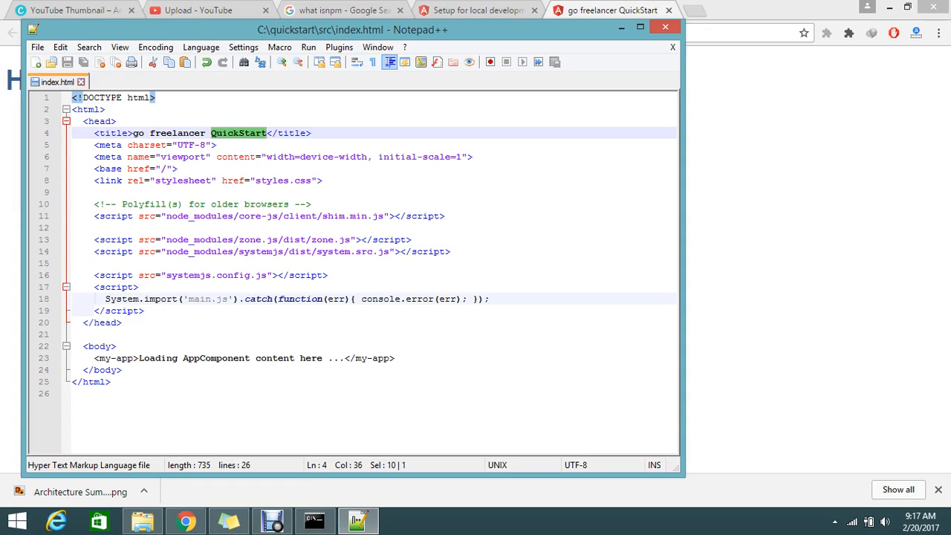
type("Angular2")
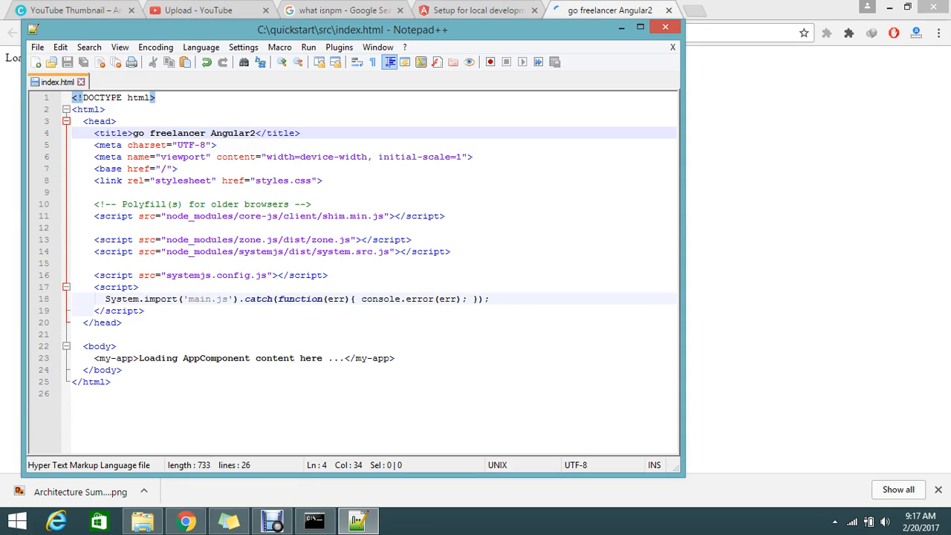
left_click(186, 520)
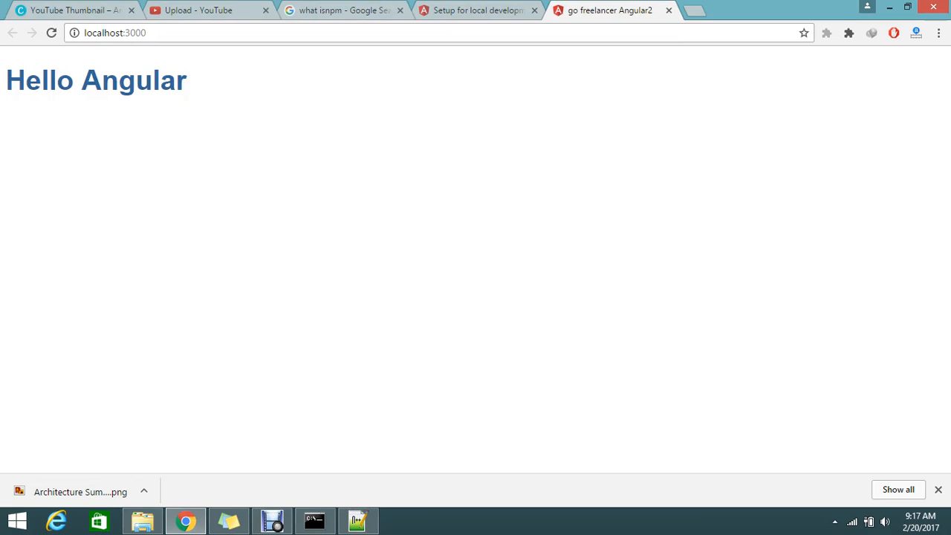
mouse_move(609, 10)
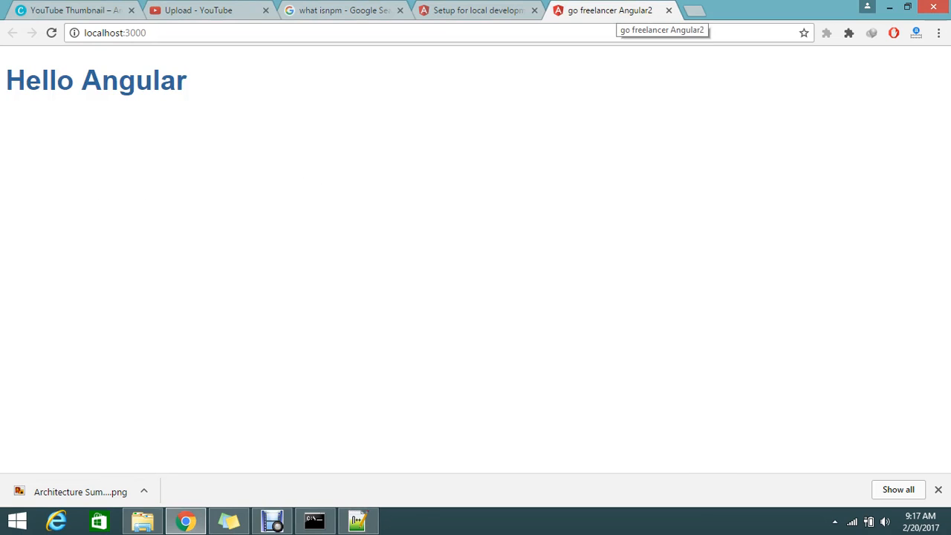